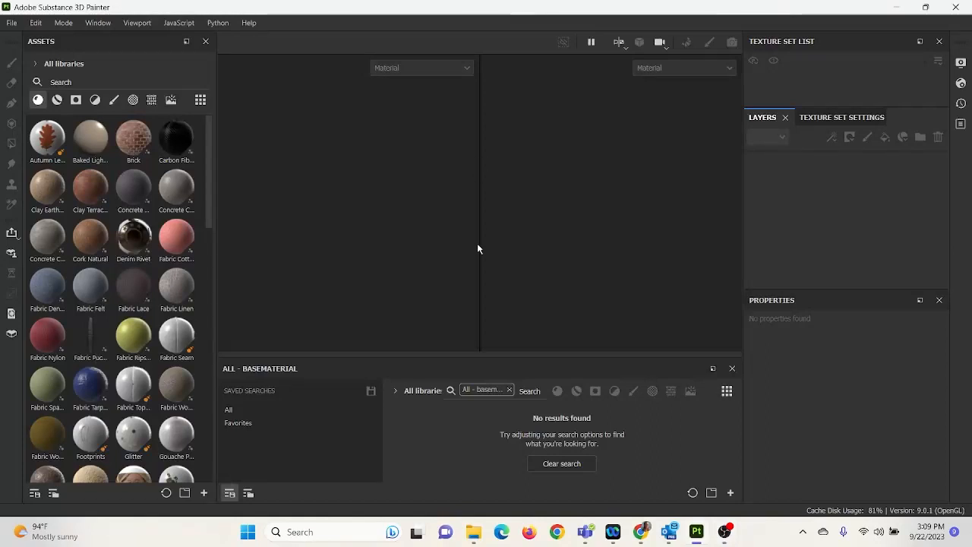
mouse_move(559, 239)
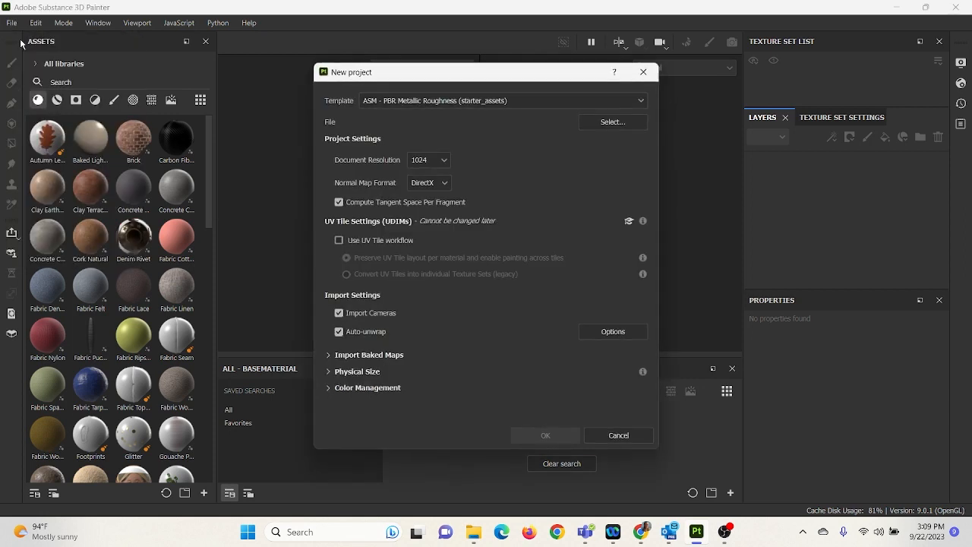
Load the Pastry_loPoly mesh from the scenes folder and set document resolution to 2048.
click(613, 121)
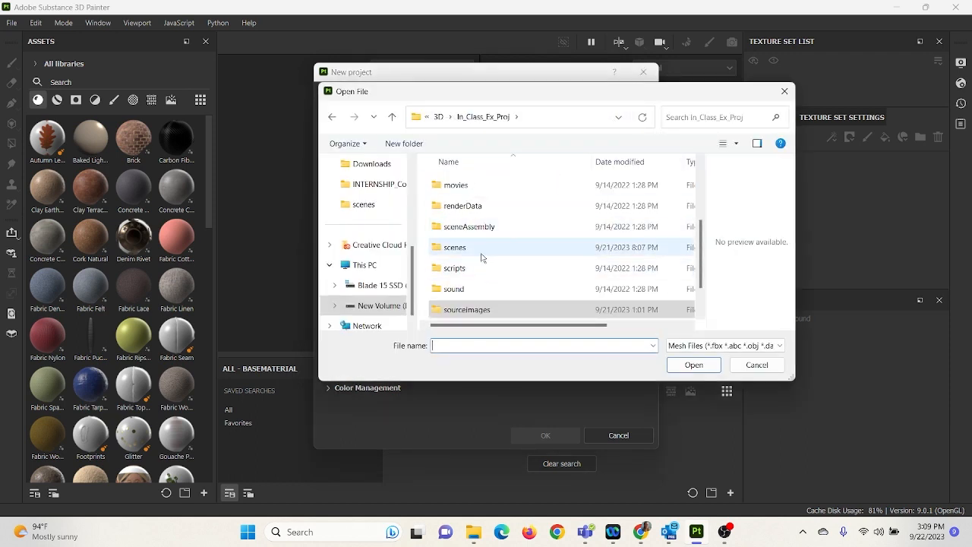
double_click(453, 247)
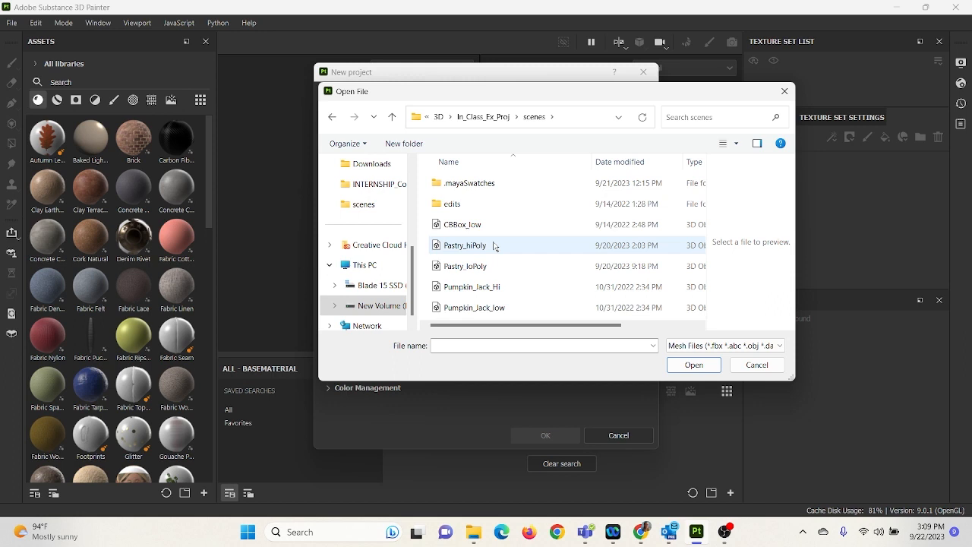
click(464, 265)
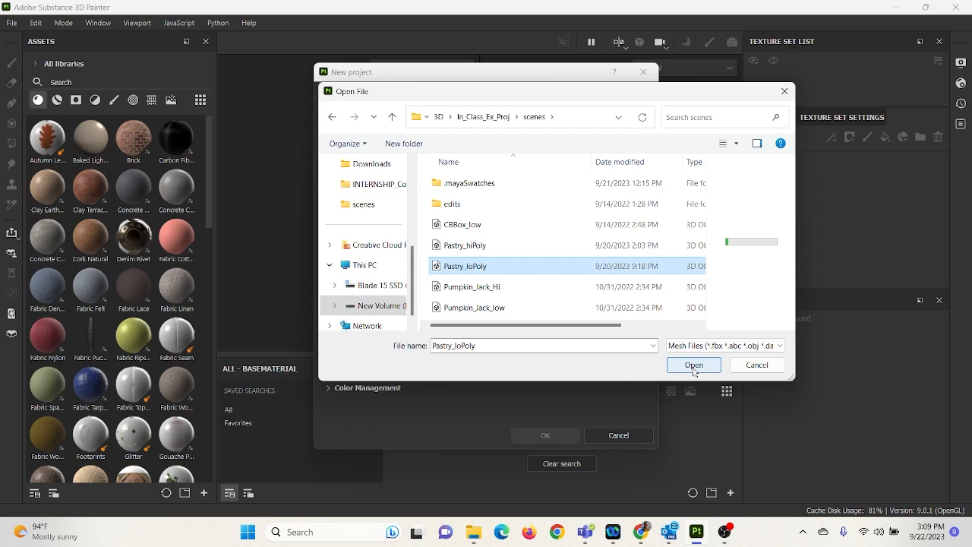
click(692, 364)
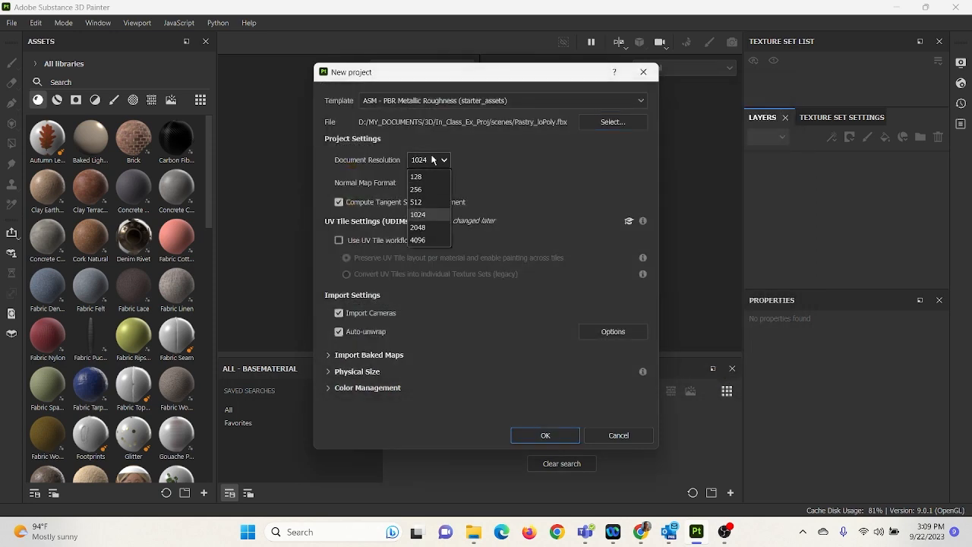
click(418, 227)
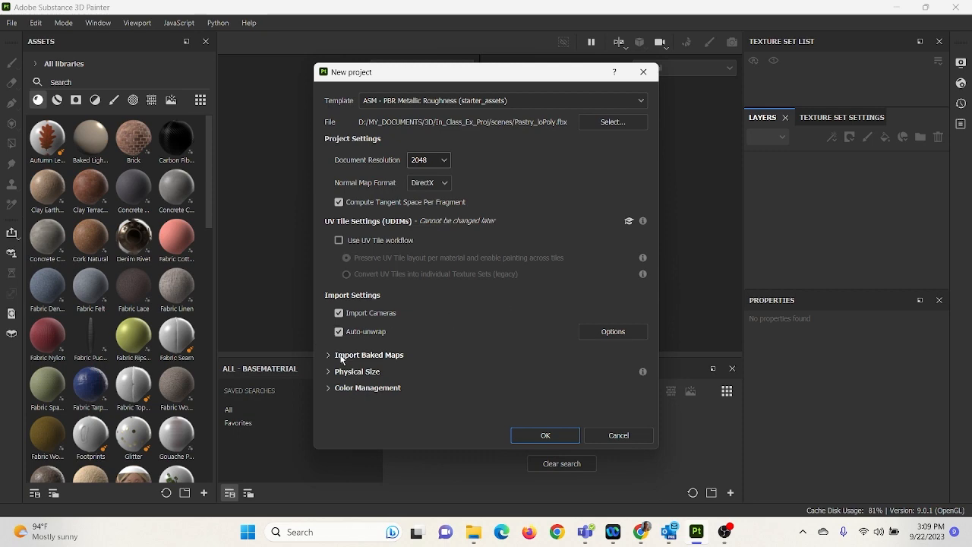
Add the Croissant_Diffuse and Croissant_Normal images to the project's baked maps import list.
click(329, 355)
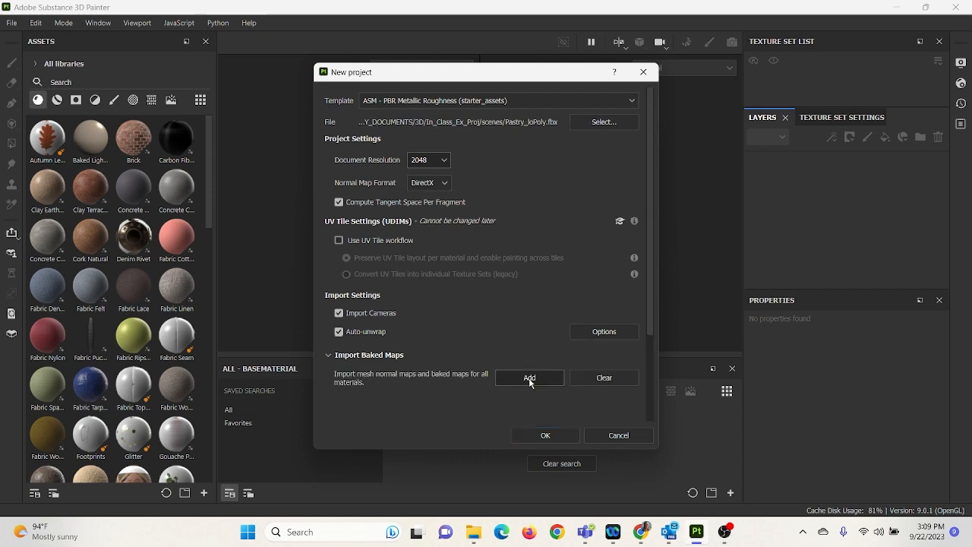
click(530, 377)
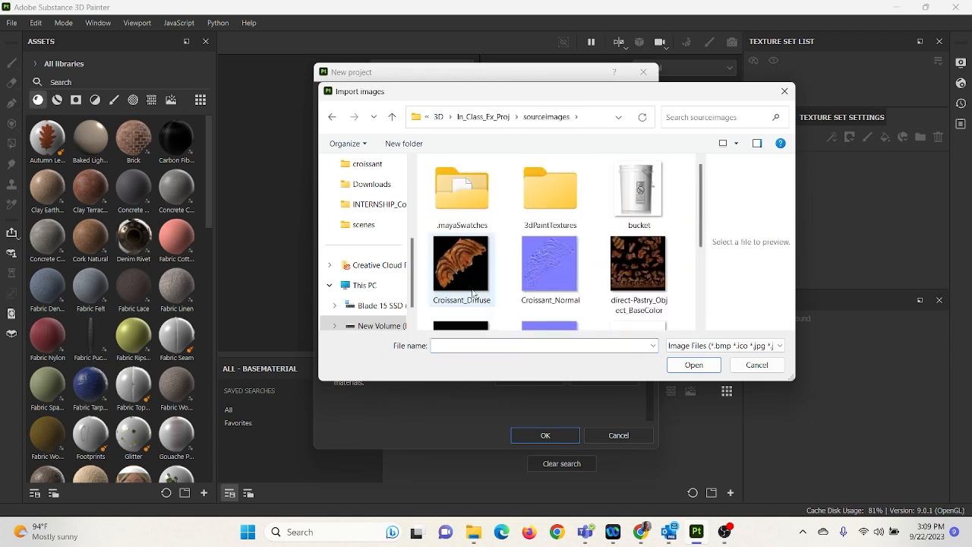
click(461, 265)
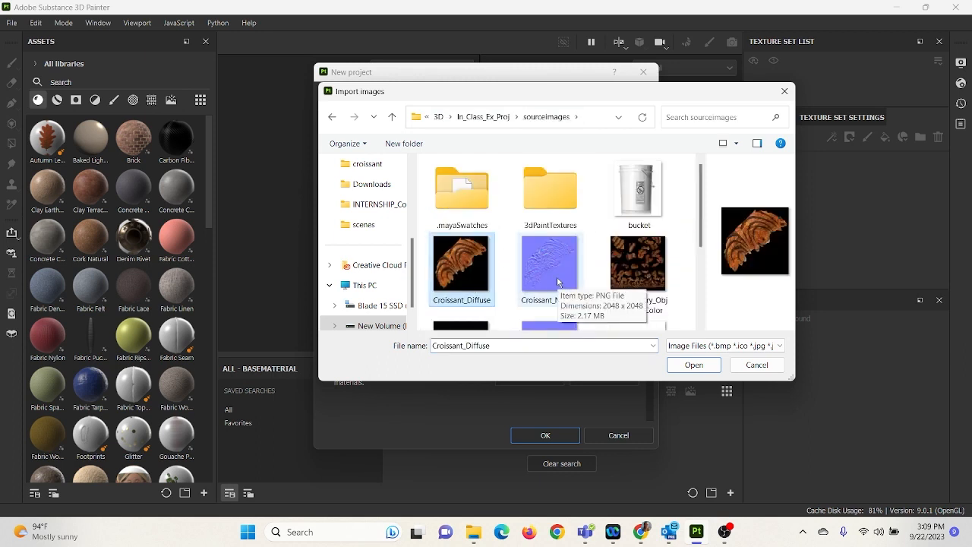
click(549, 268)
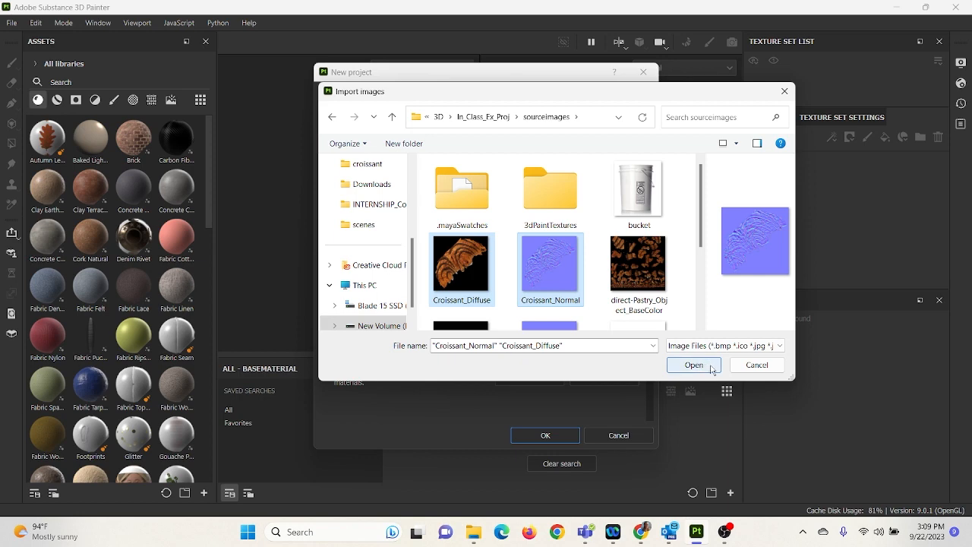
click(693, 365)
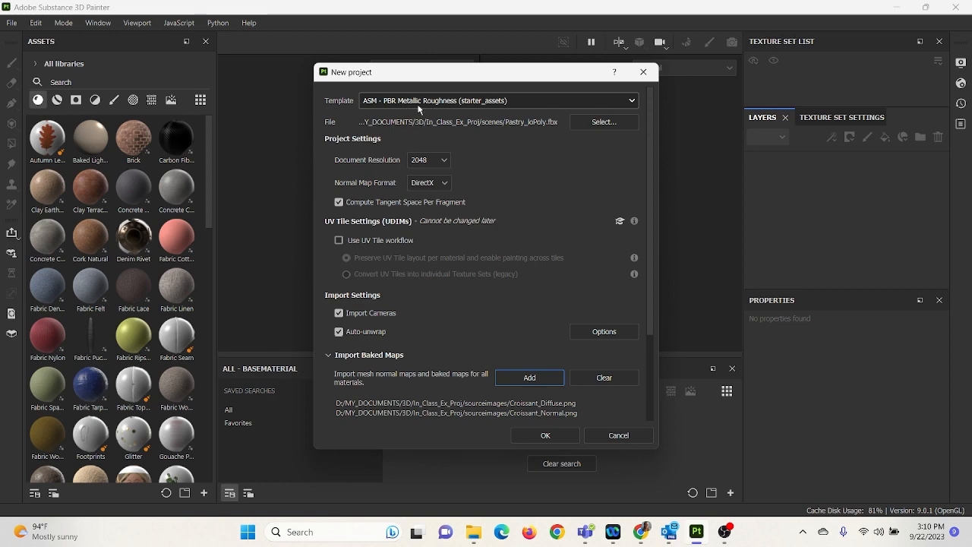
Confirm the new croissant project and show the blinn2 Texture Set Settings.
click(545, 435)
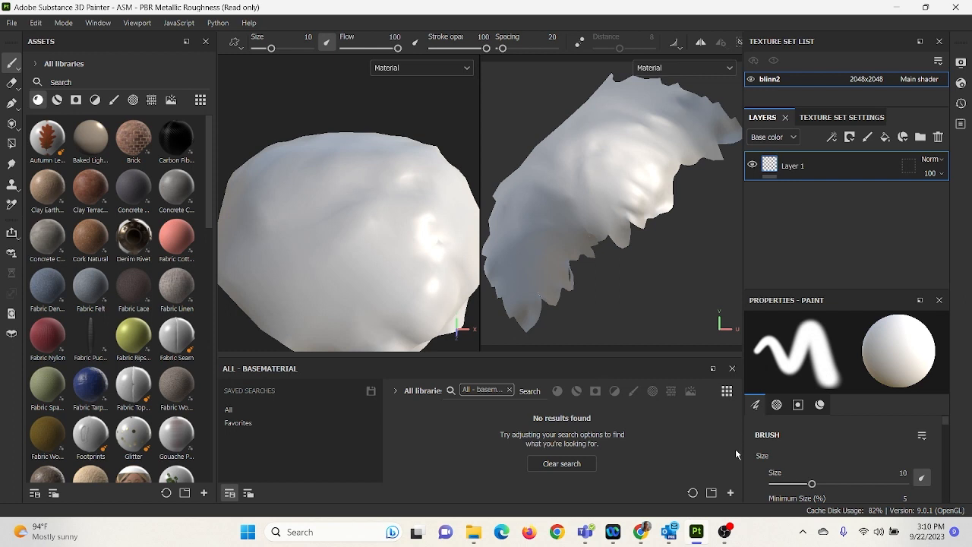
mouse_move(649, 371)
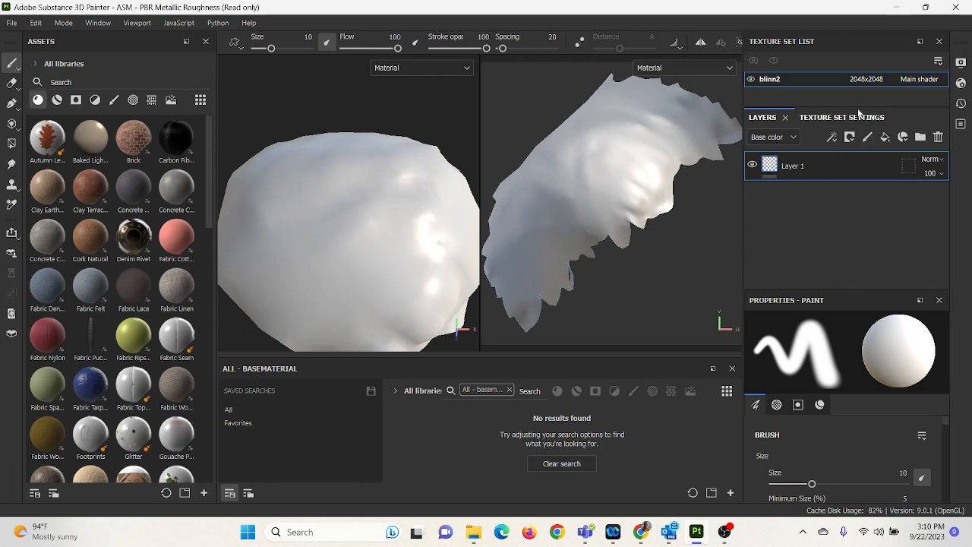
click(826, 117)
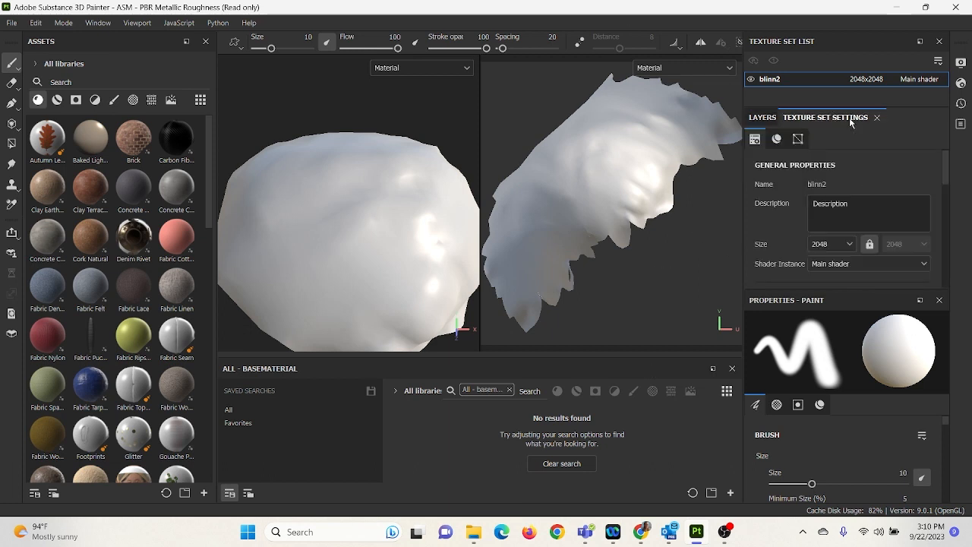
Scroll to Mesh Maps and enter the Bake Mesh Maps setup for blinn2.
click(755, 138)
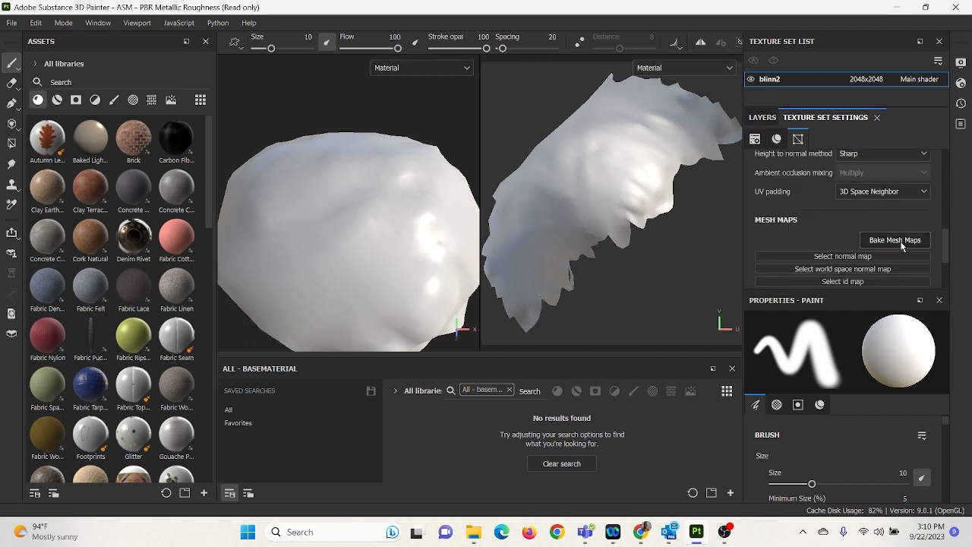
mouse_move(895, 239)
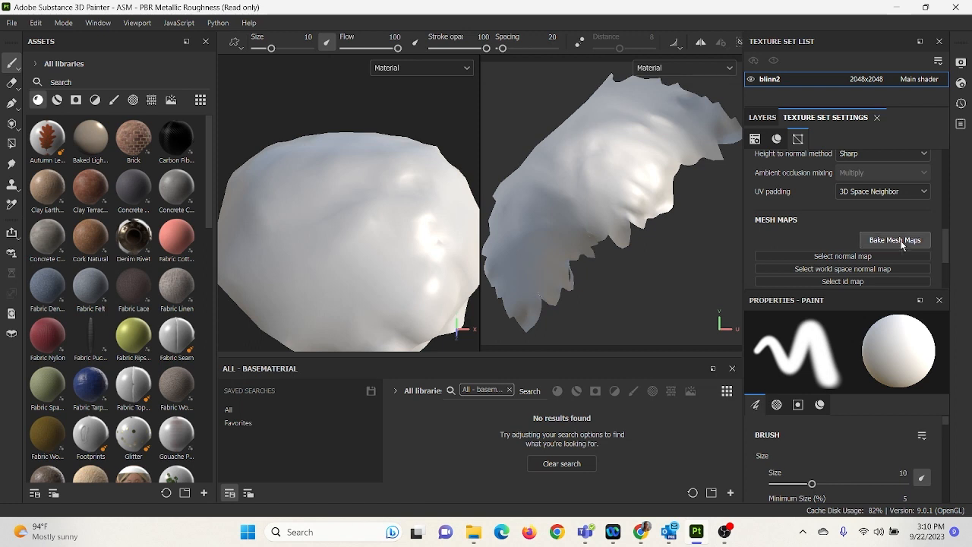
click(895, 239)
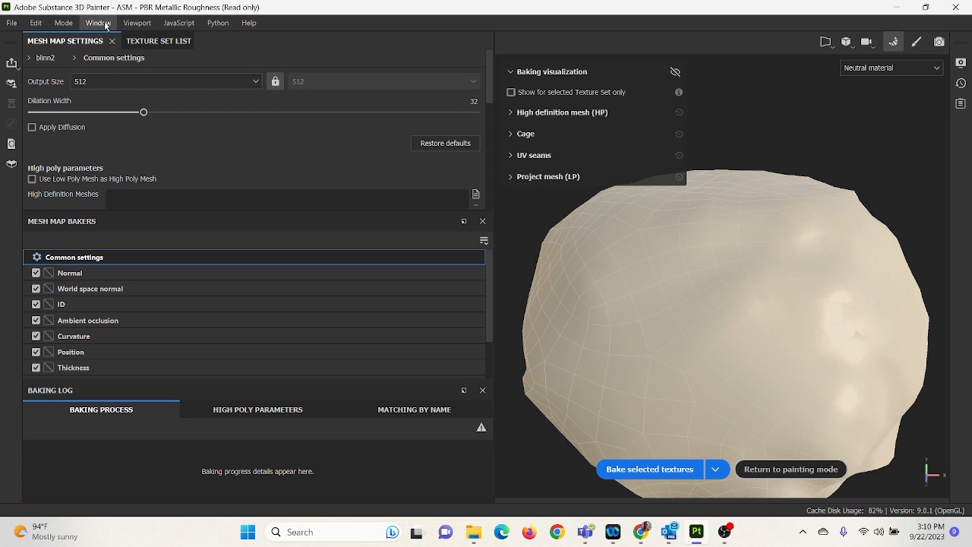
click(98, 22)
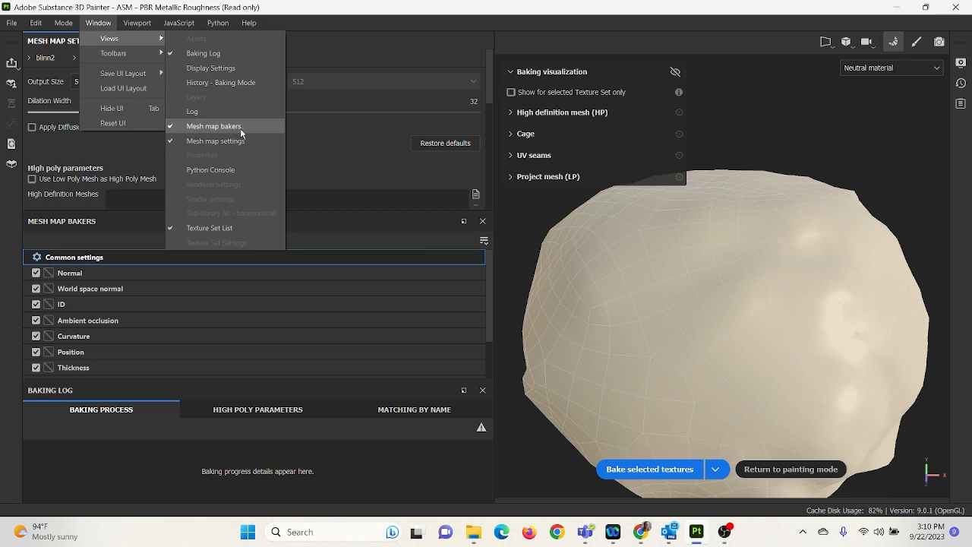
mouse_move(214, 141)
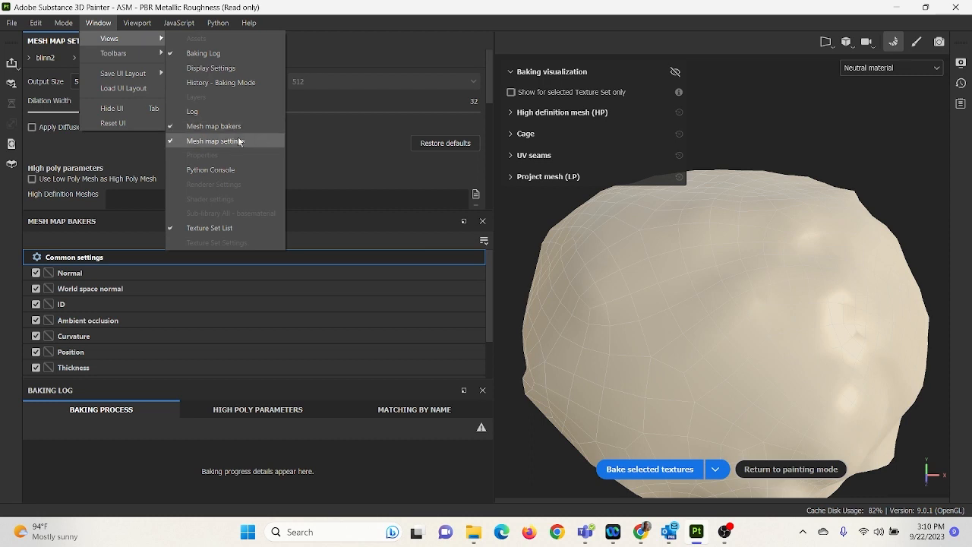
mouse_move(214, 125)
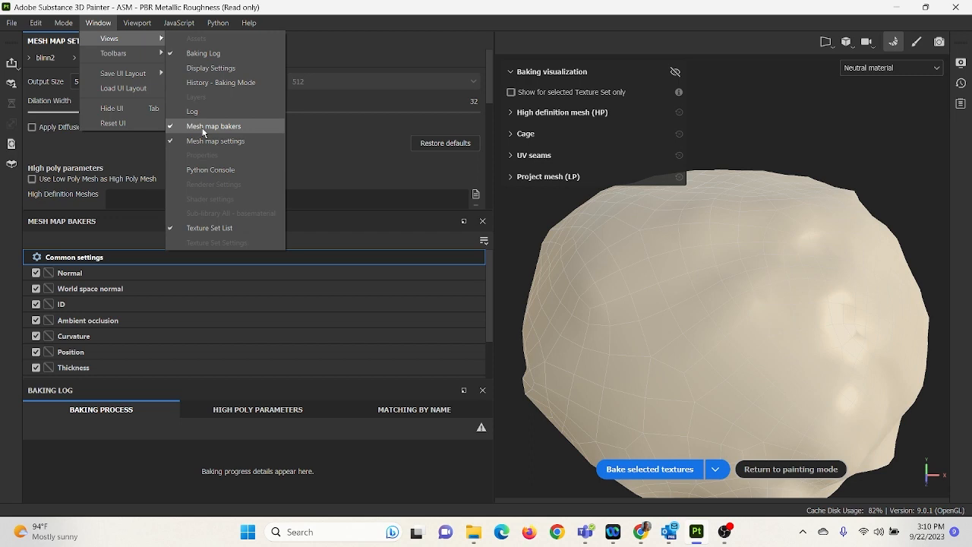
mouse_move(249, 129)
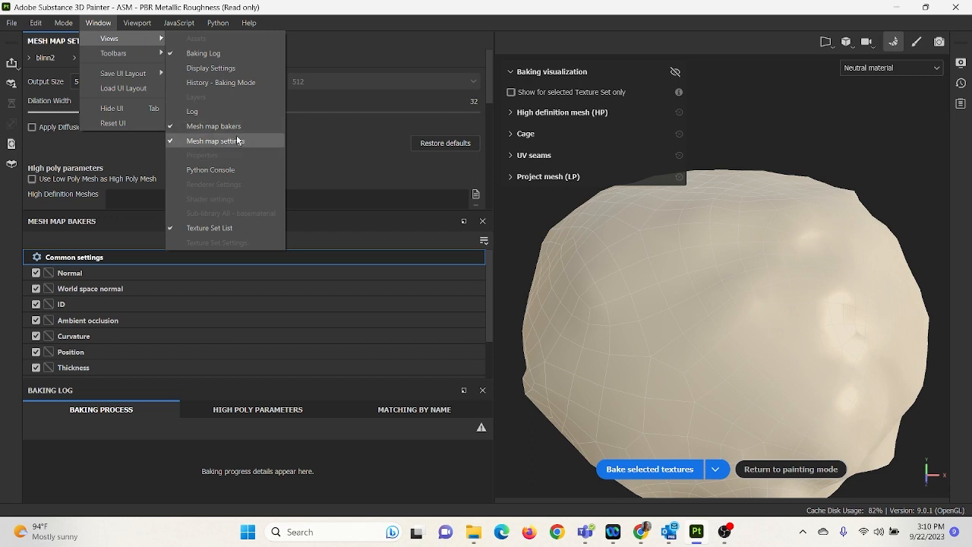
click(215, 141)
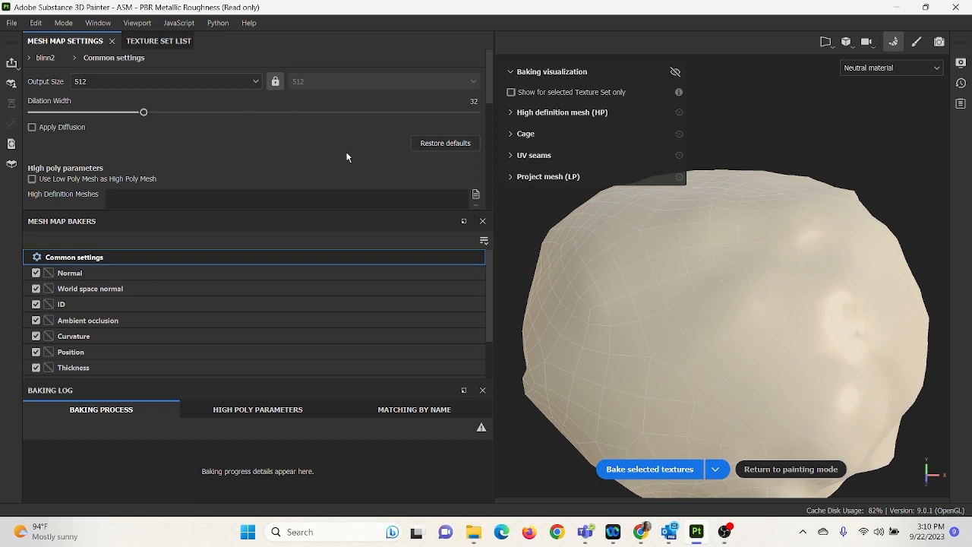
mouse_move(338, 144)
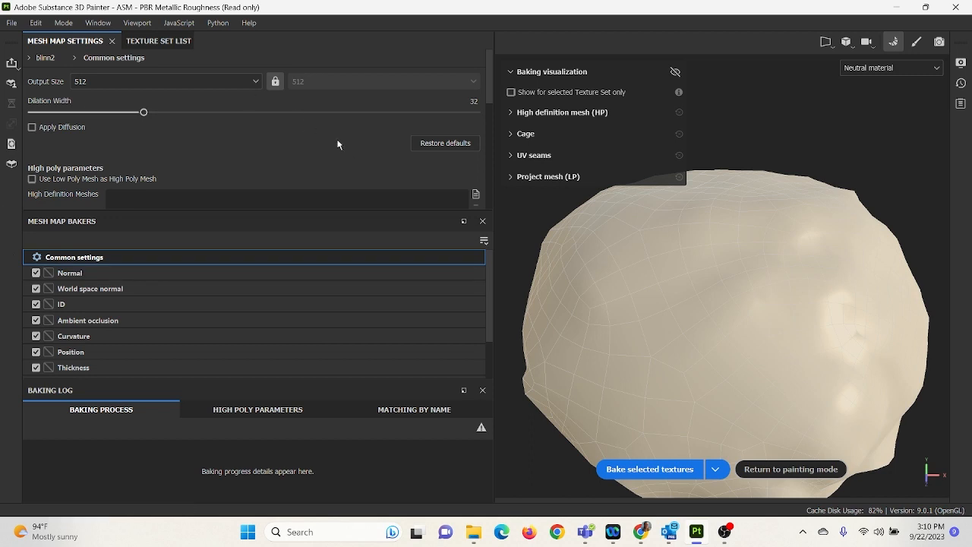
mouse_move(219, 125)
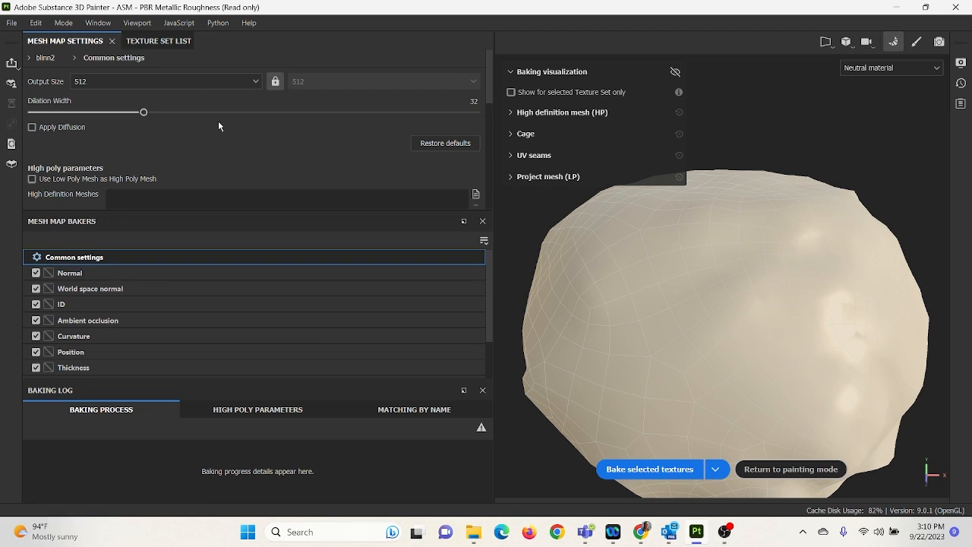
Set bake output size to 2048, toggle the Normal baker off, and return to painting.
click(166, 81)
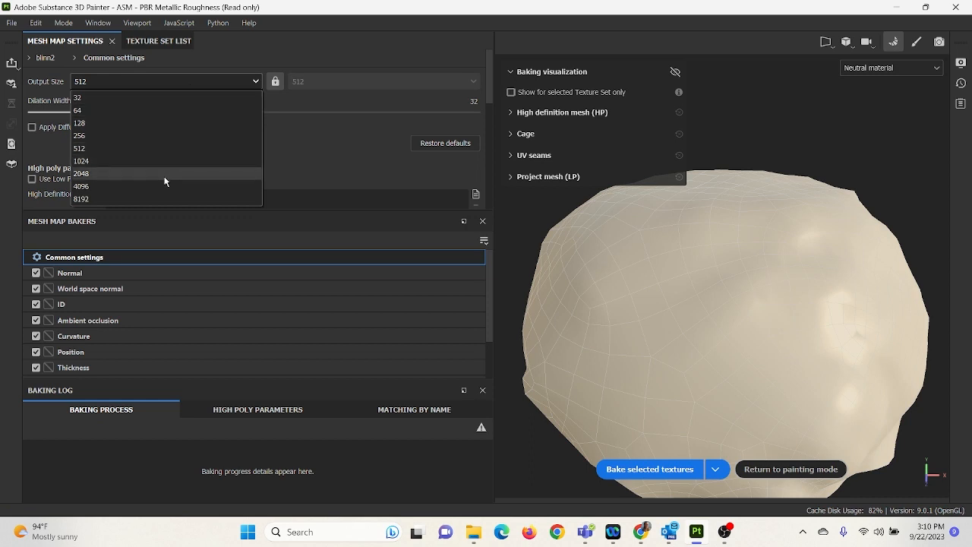
click(81, 173)
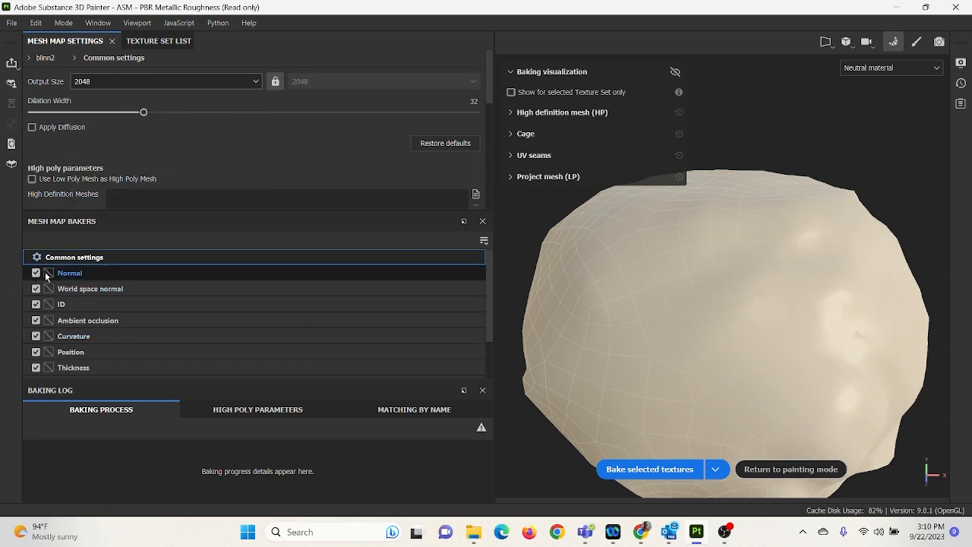
click(36, 273)
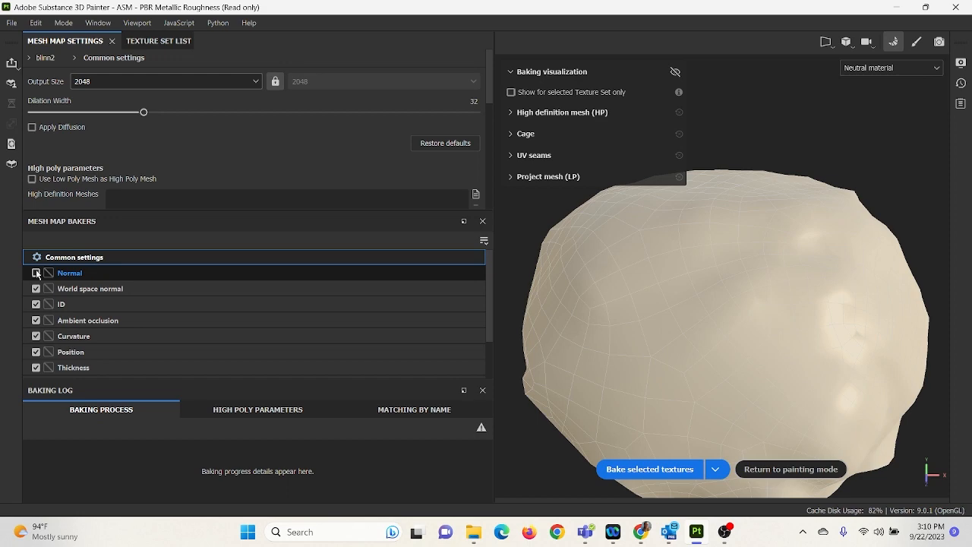
click(36, 272)
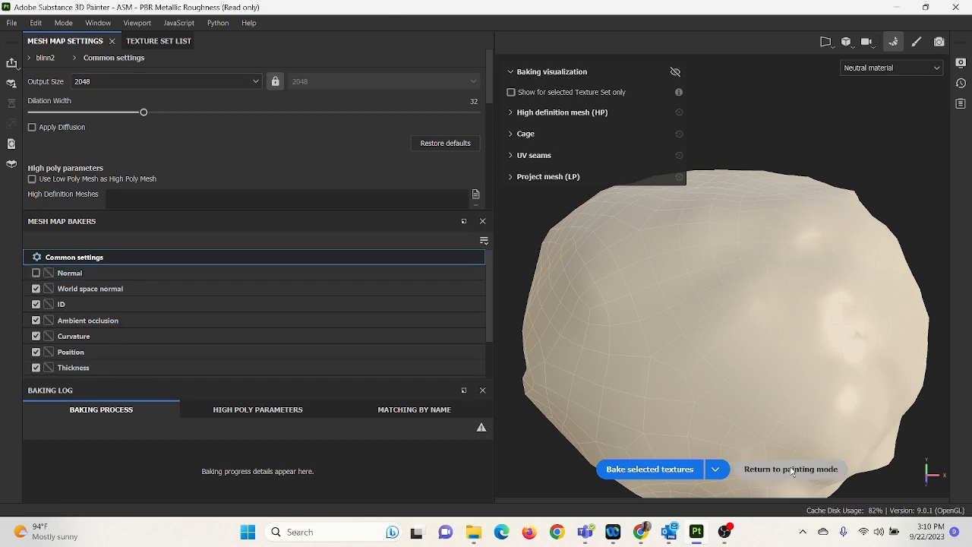
click(791, 469)
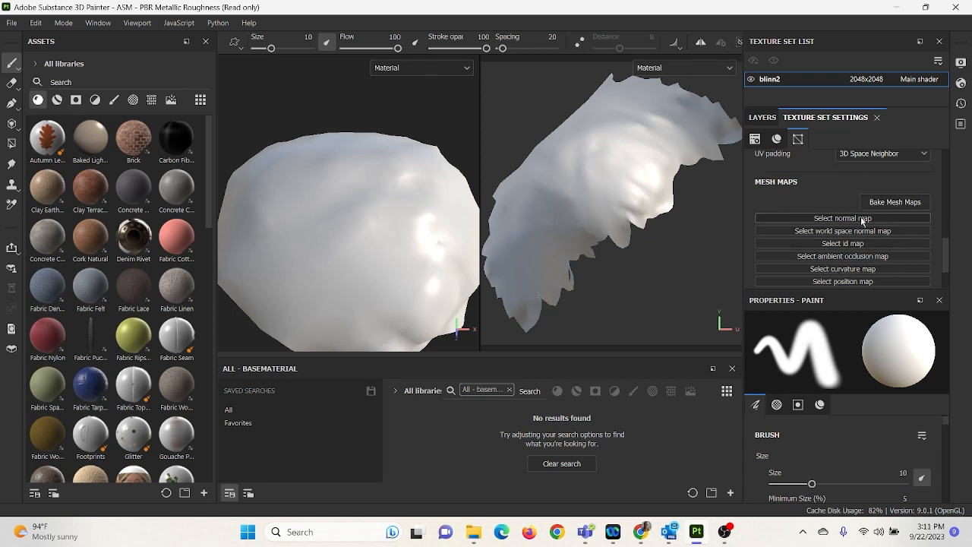
Assign Croissant_Normal as blinn2's normal map and reopen the mesh map baking settings.
click(841, 218)
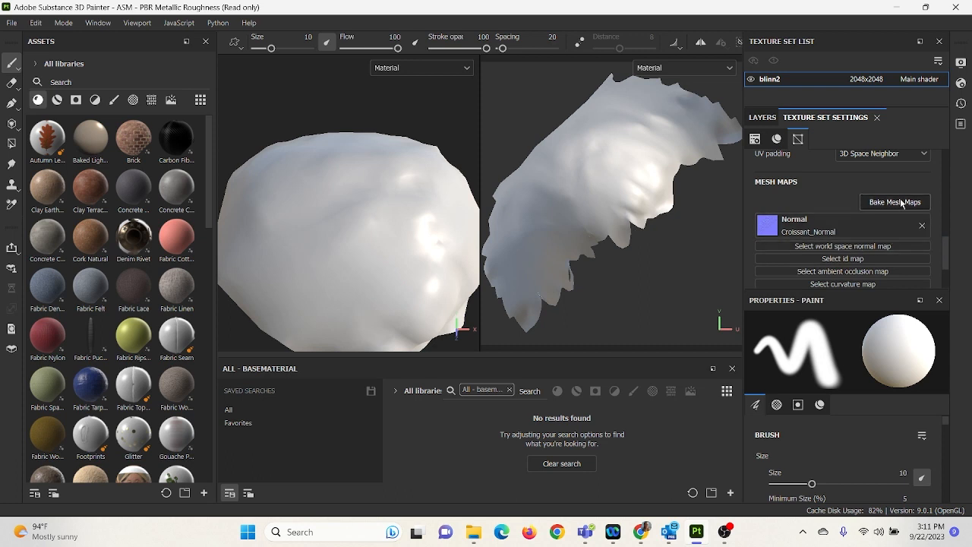
click(895, 202)
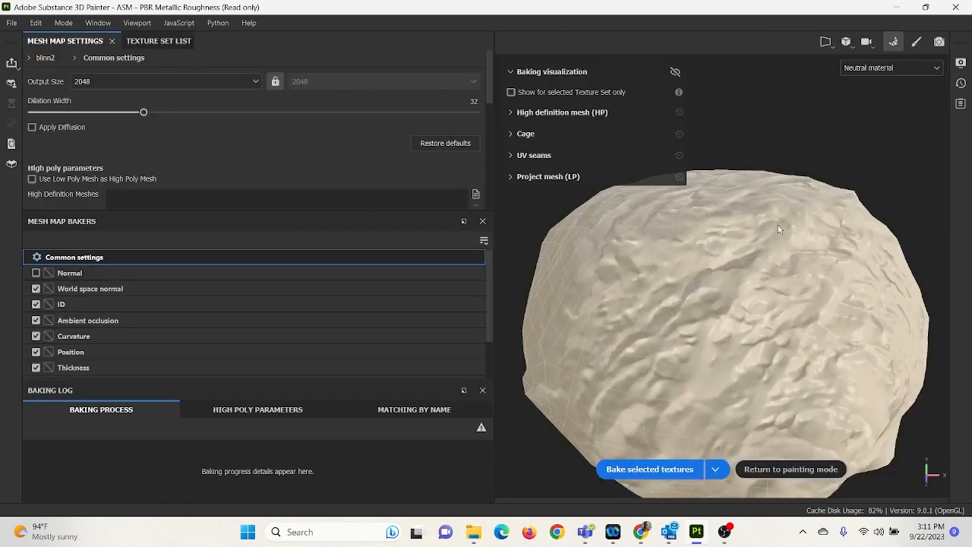
Bake world space normal, ID, AO, curvature, position and thickness maps, then return to painting.
click(73, 367)
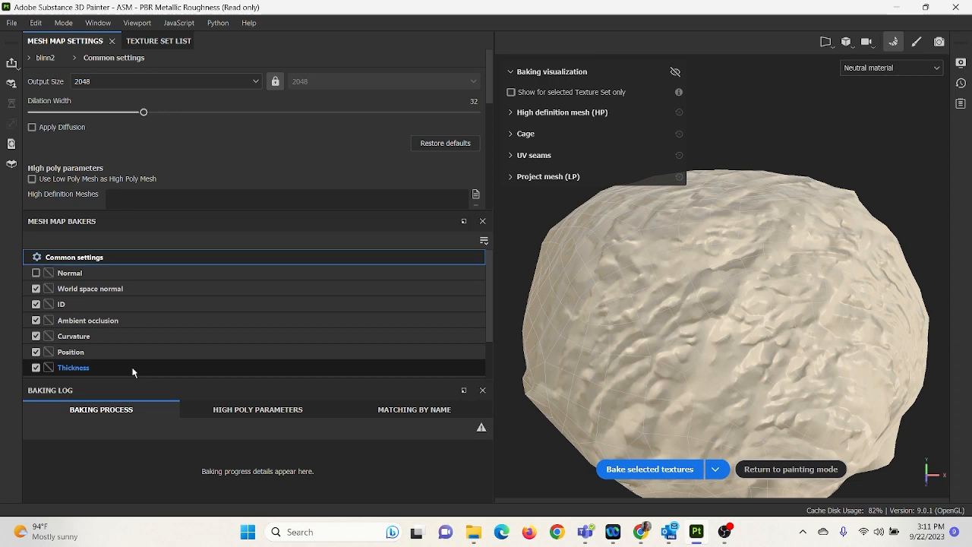
click(89, 288)
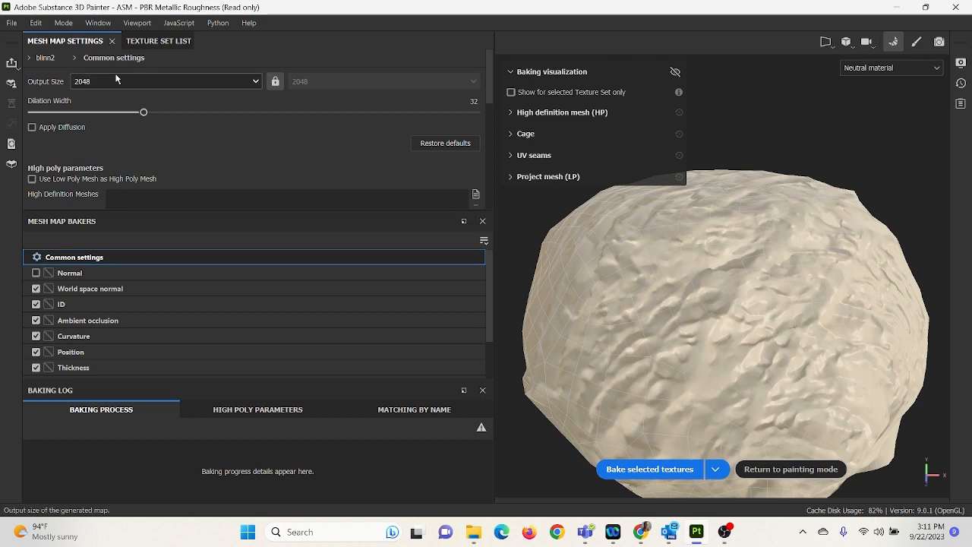
mouse_move(133, 83)
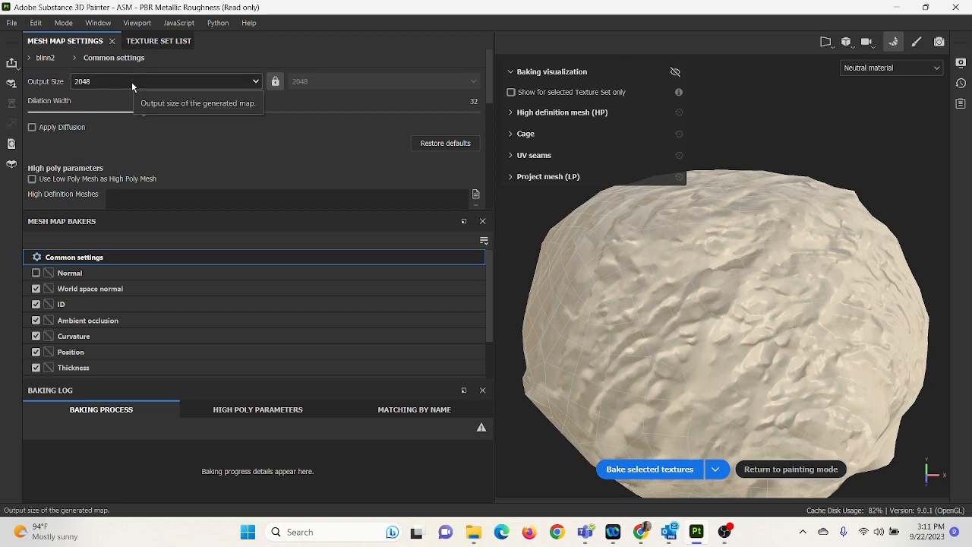
mouse_move(168, 51)
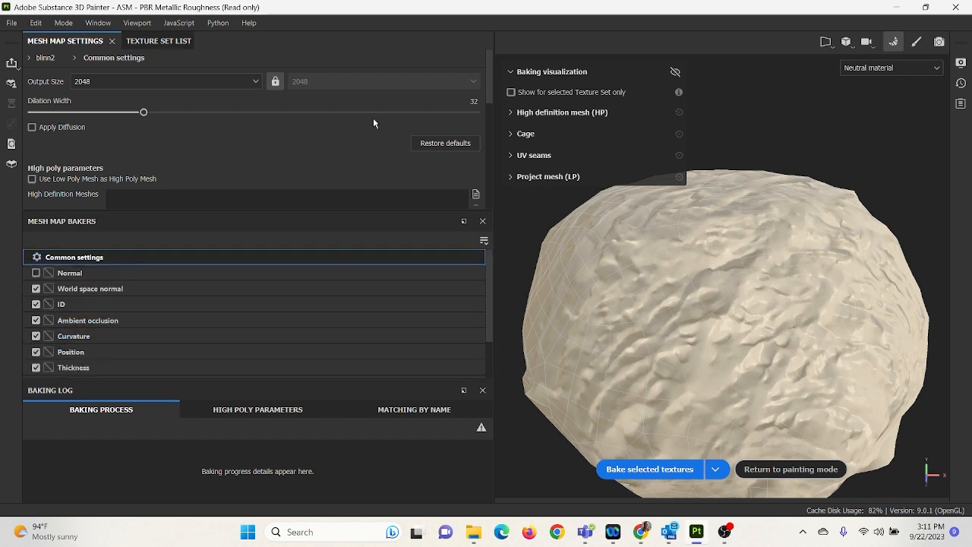
mouse_move(651, 469)
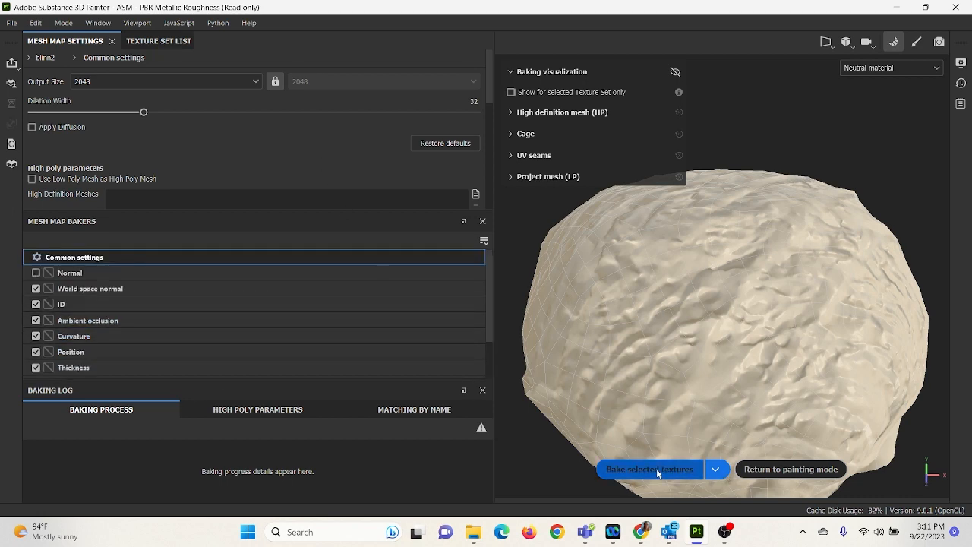
click(649, 469)
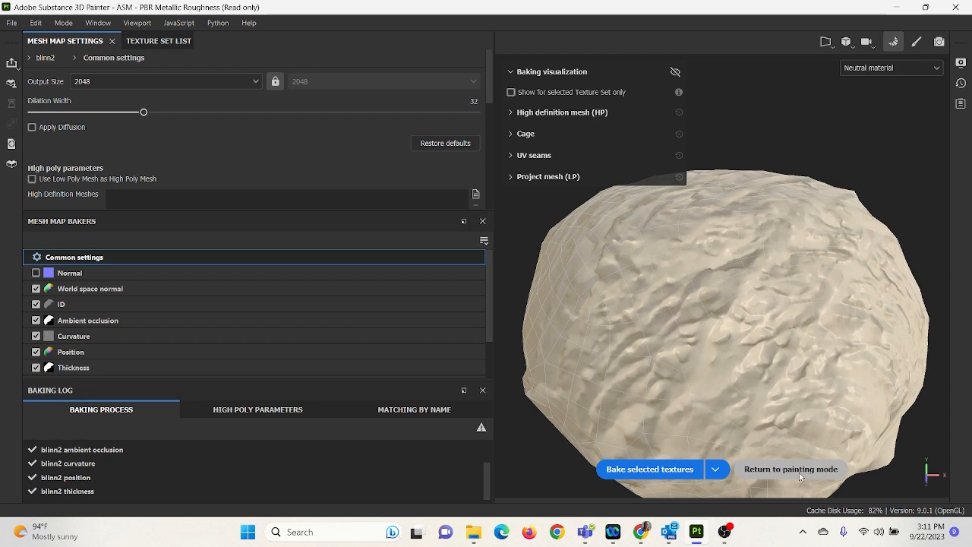
click(790, 468)
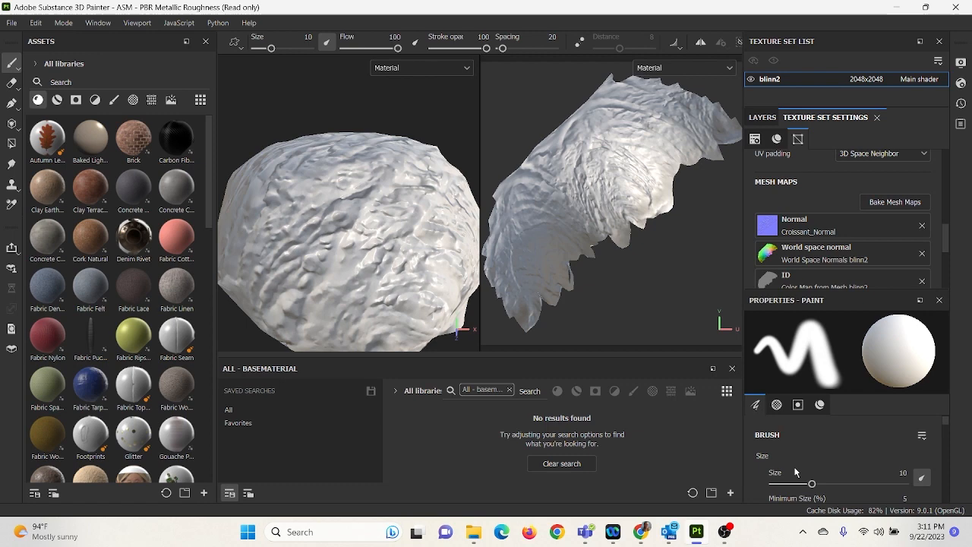
Show blinn2's layer stack in the Layers panel.
click(762, 117)
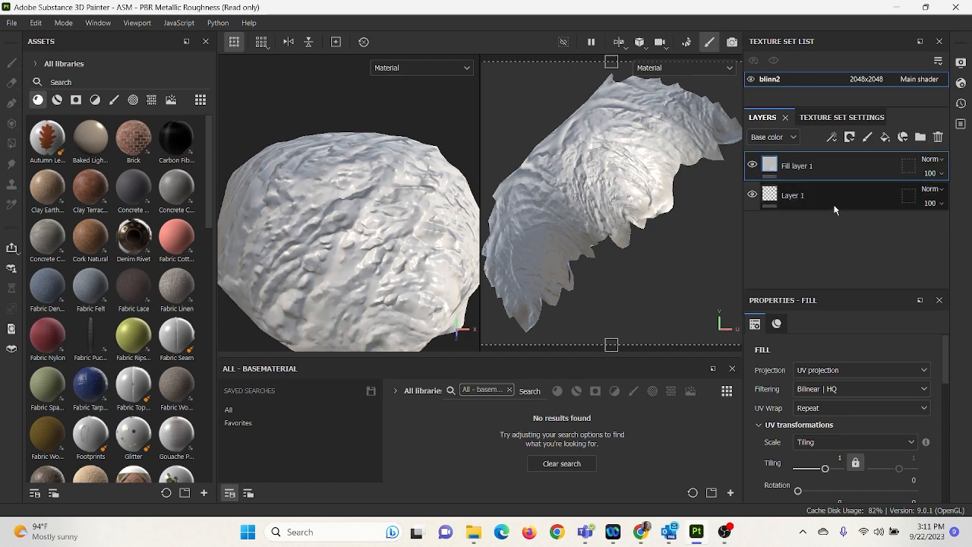
Delete the empty Layer 1 and rename Fill layer 1 to Diffuse_Pastry.
click(792, 195)
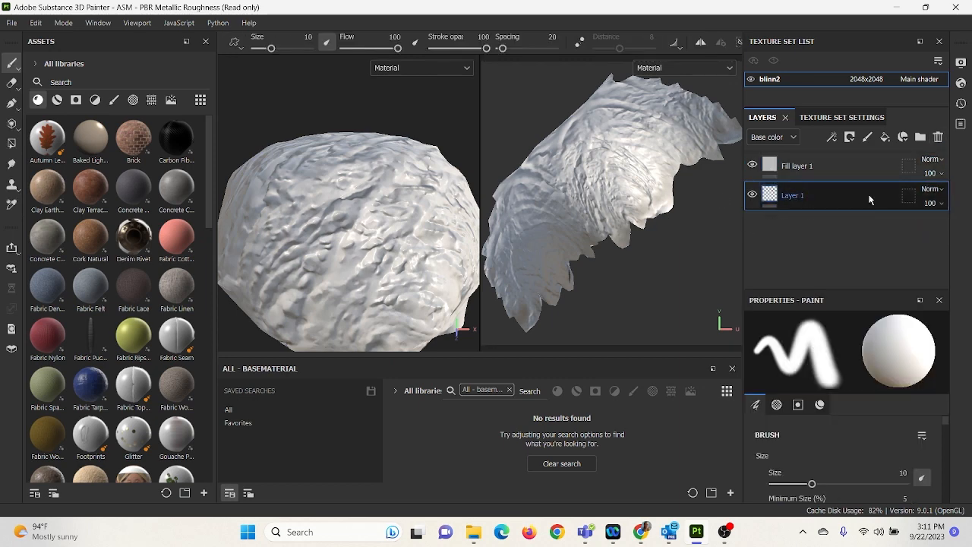
click(797, 165)
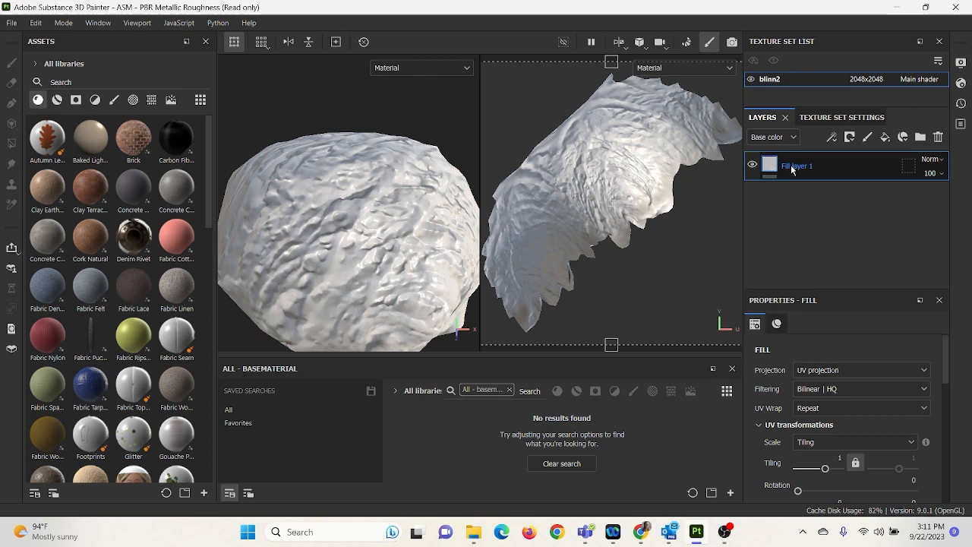
double_click(798, 165)
text(Diffuse_Pastry)
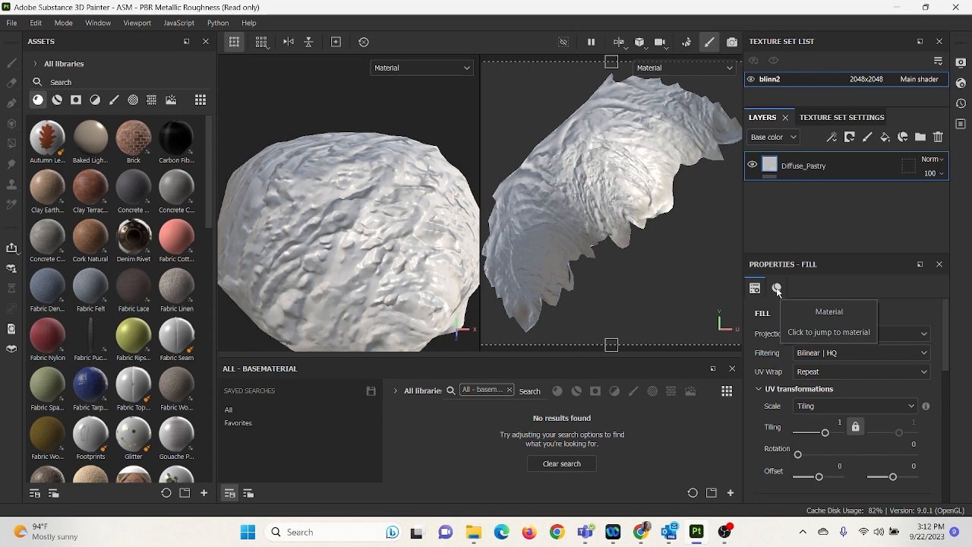
mouse_move(776, 292)
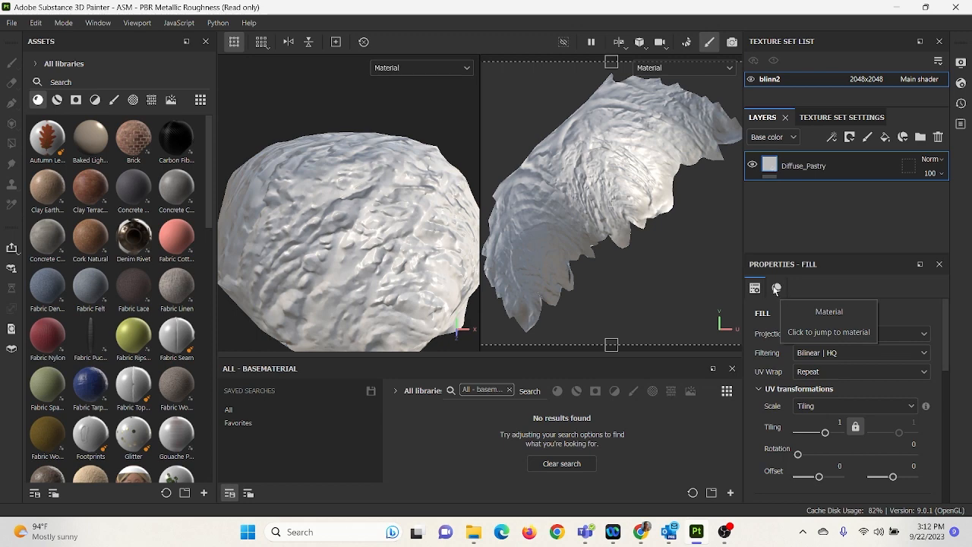
click(776, 287)
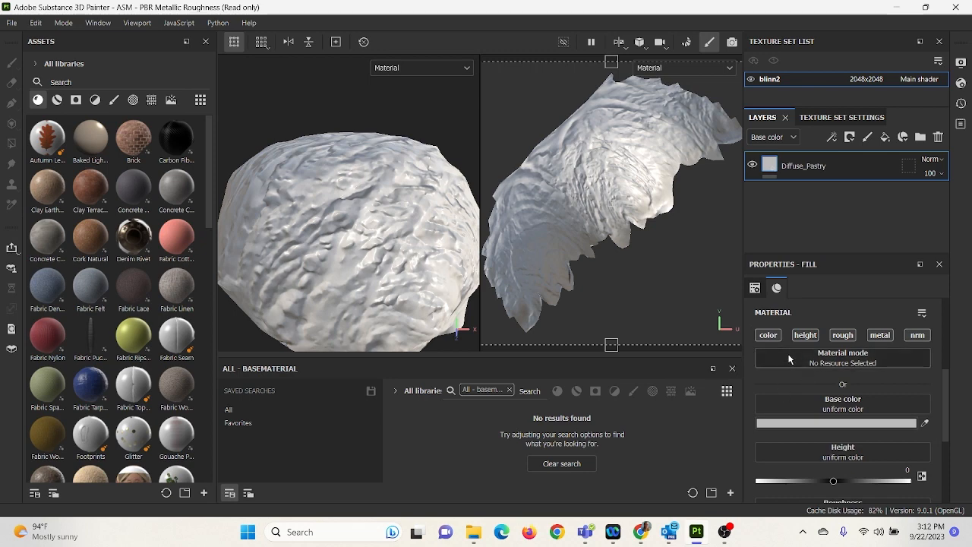
mouse_move(840, 410)
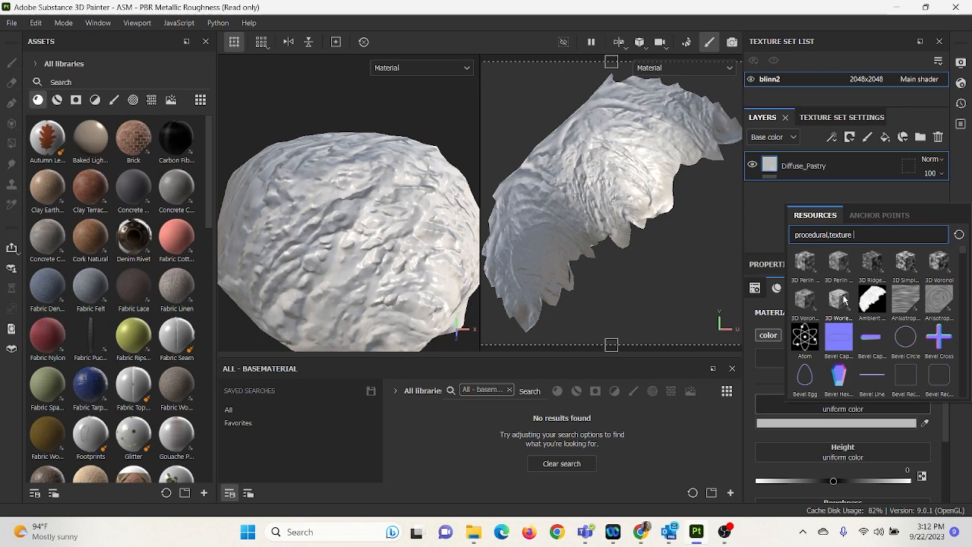
Apply Croissant_Diffuse as Diffuse_Pastry's base color, then orbit the croissant in 3D-only view.
scroll(down, 3)
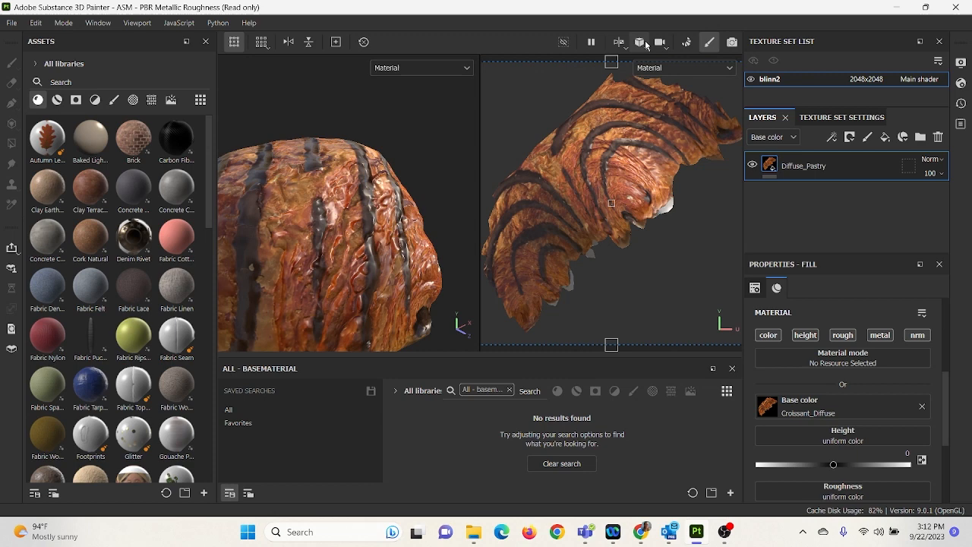
mouse_move(650, 55)
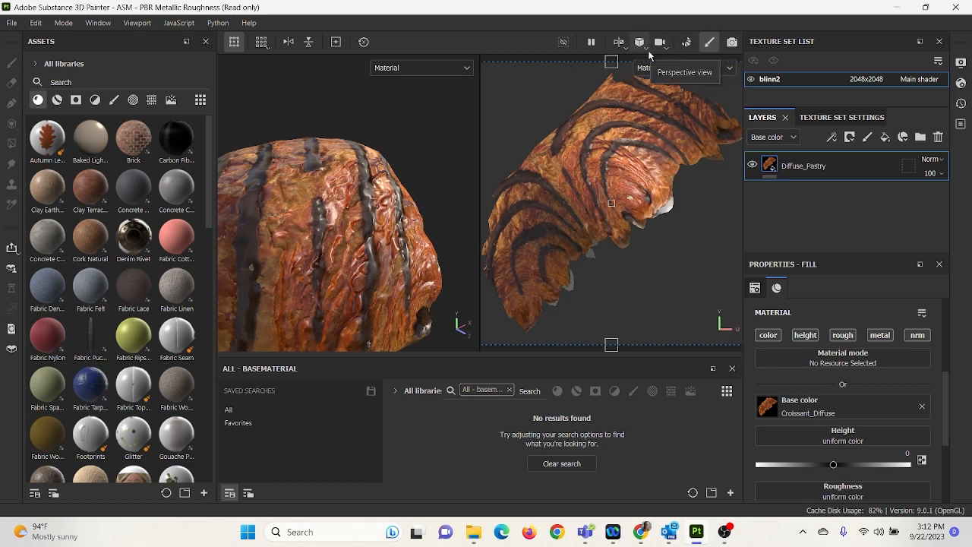
click(641, 42)
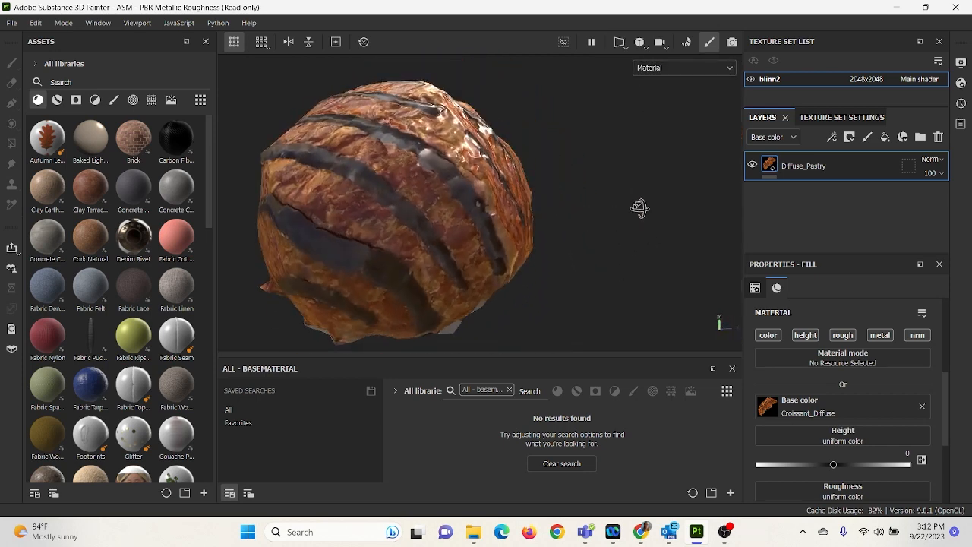
drag(640, 208, 407, 299)
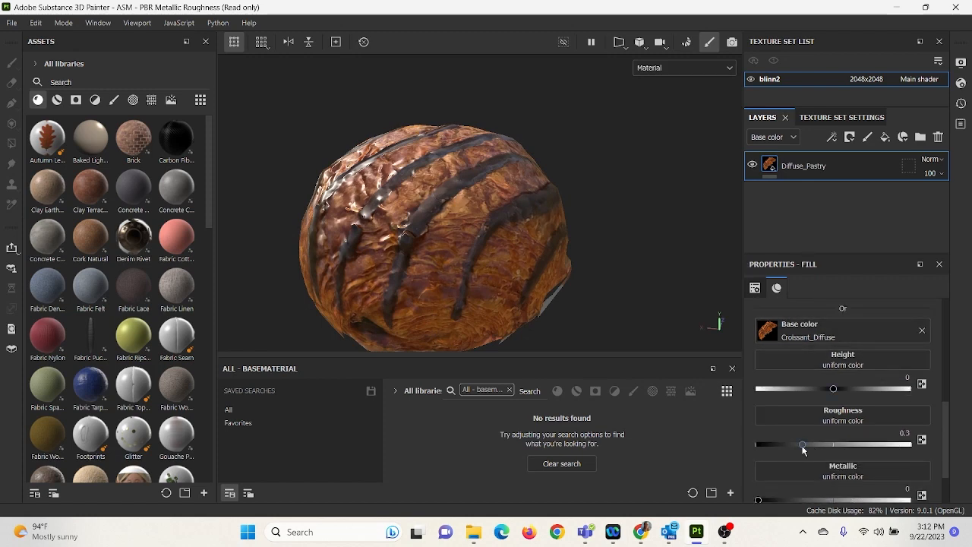
Try Diffuse_Pastry roughness between 0.36 and 0.81, settling at about 0.47.
drag(804, 444, 828, 445)
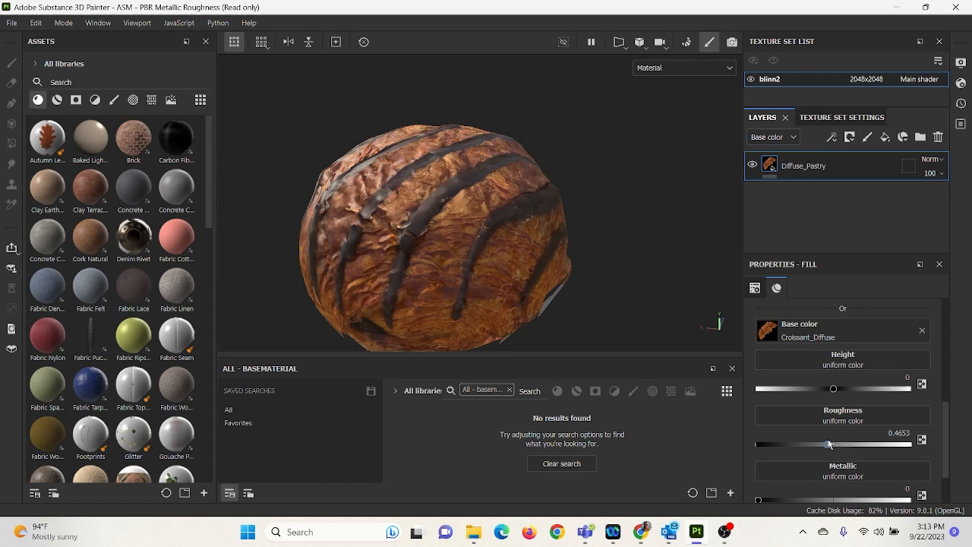
drag(830, 444, 812, 444)
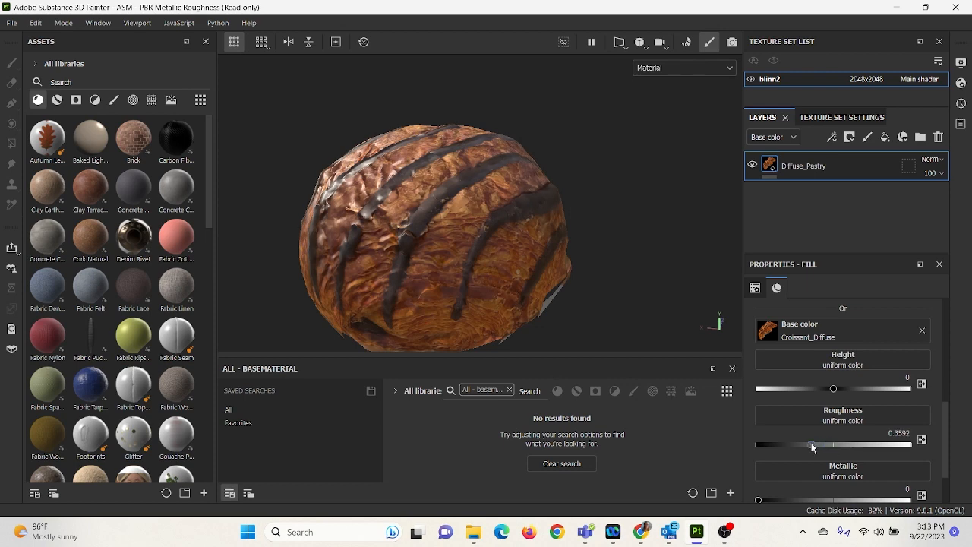
drag(812, 444, 821, 444)
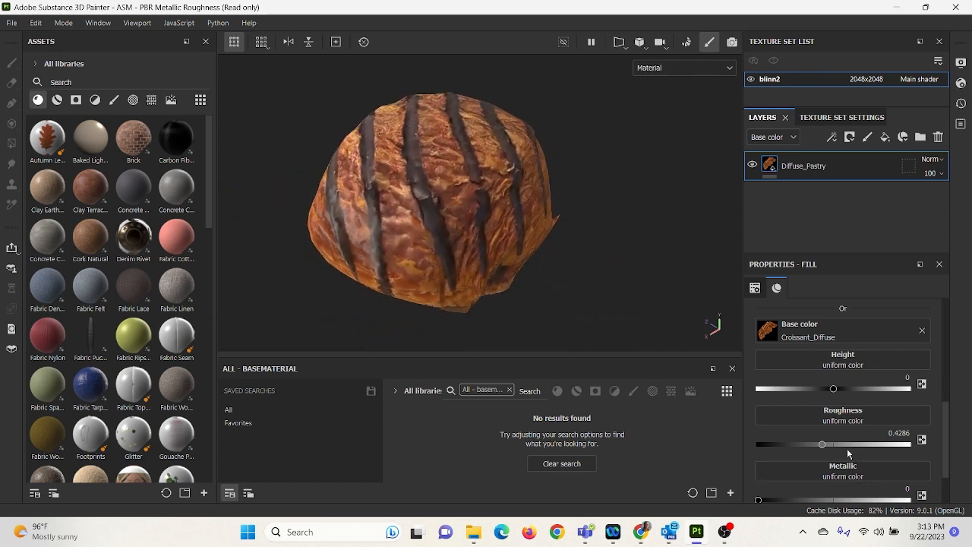
drag(821, 444, 834, 445)
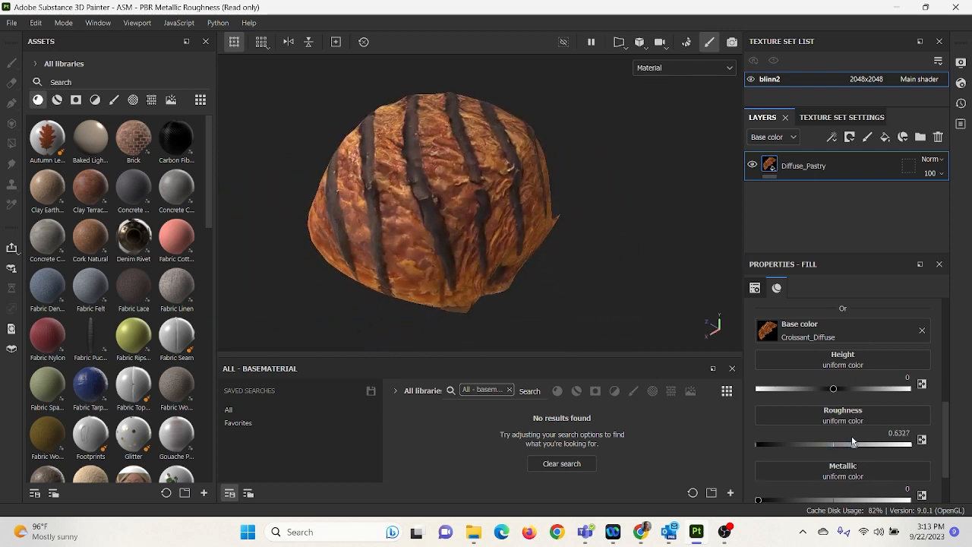
drag(833, 444, 882, 445)
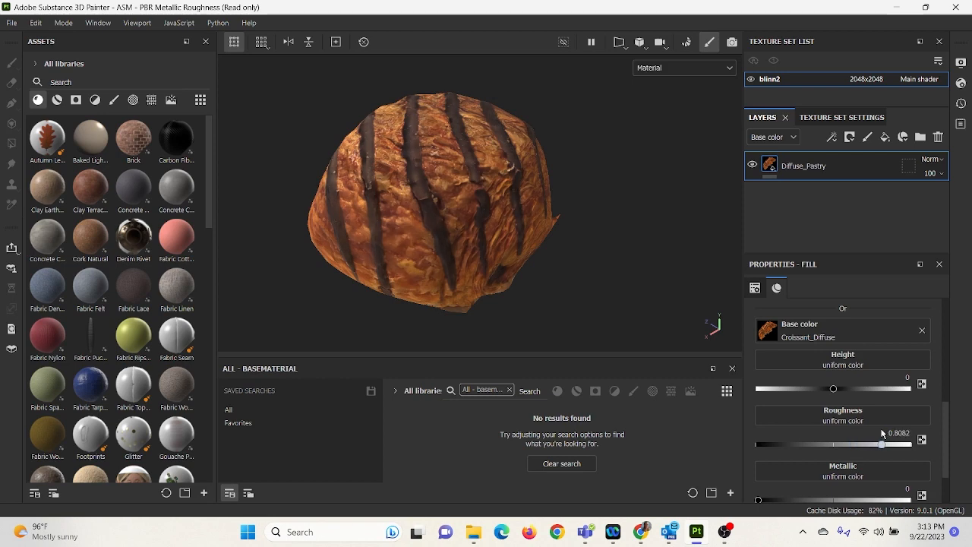
drag(882, 445, 819, 444)
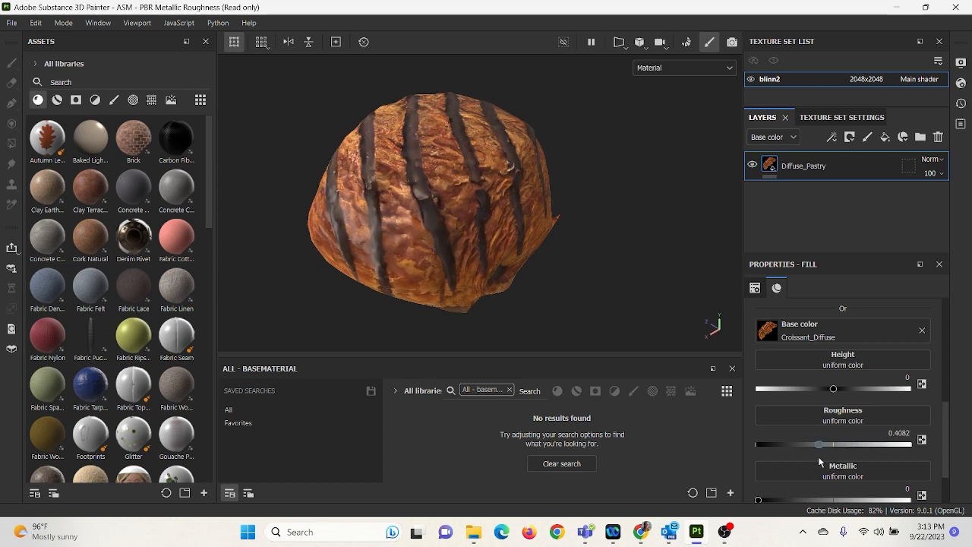
drag(819, 444, 829, 444)
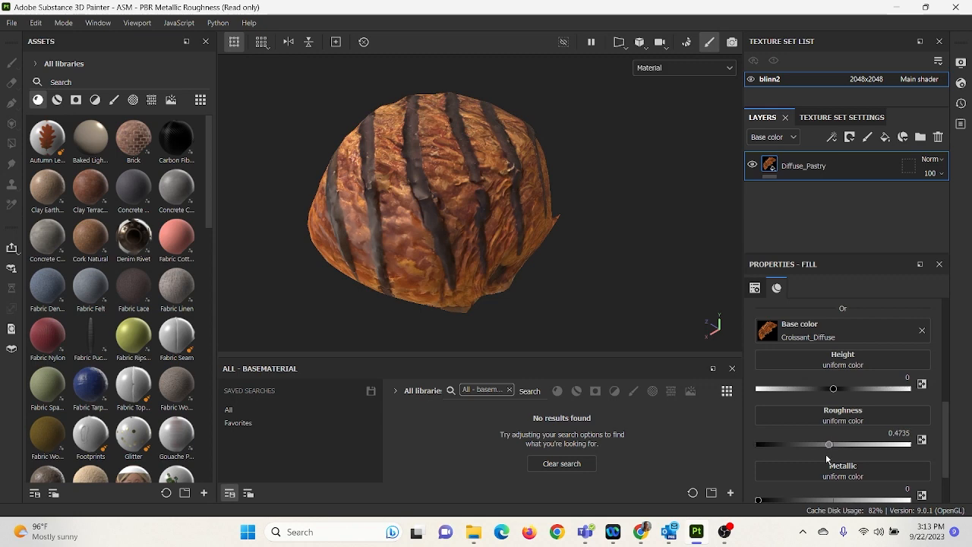
mouse_move(828, 454)
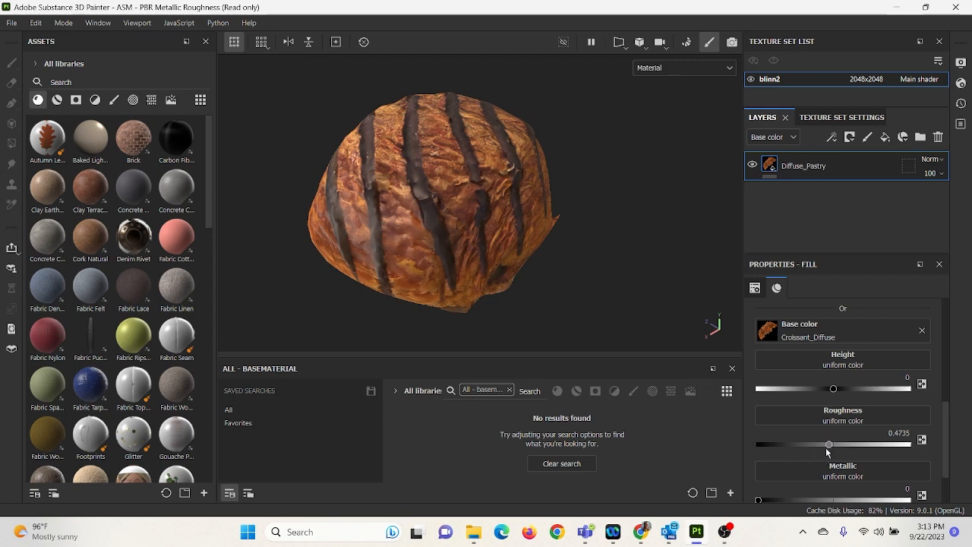